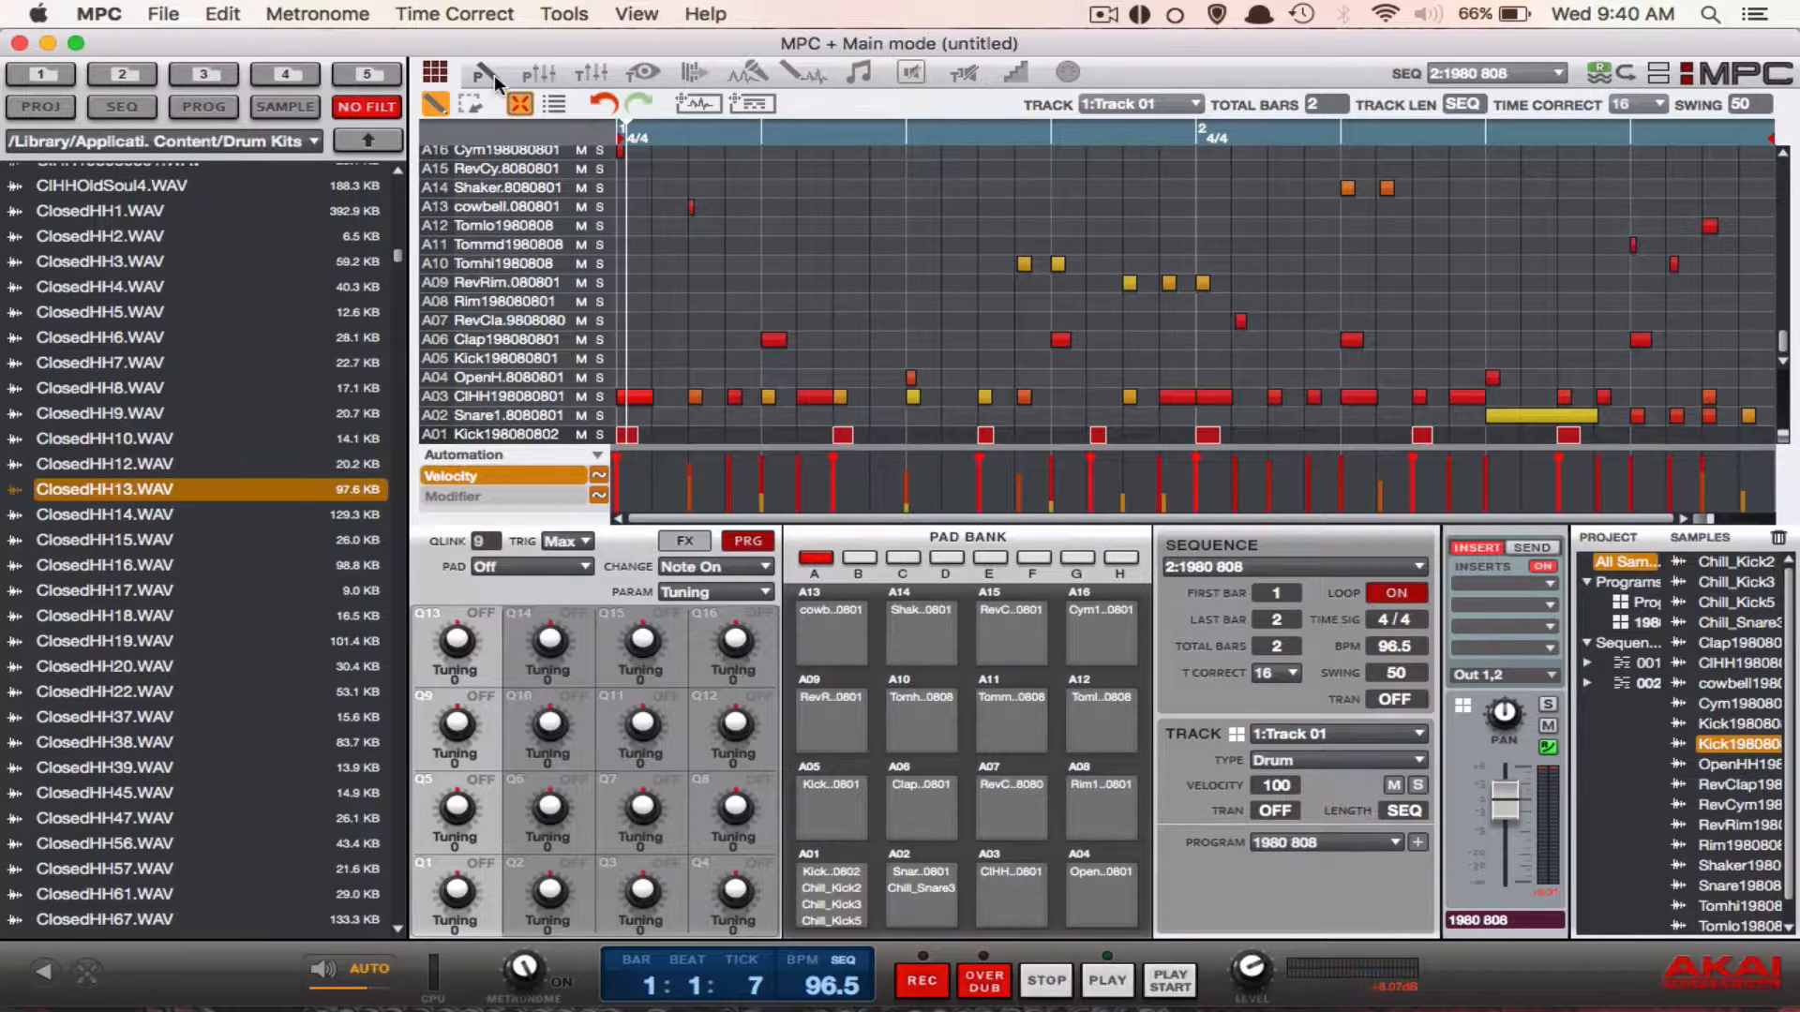
- Switch to Program edit for the 1980 808 program to view pad layers and play modes
left_click(486, 74)
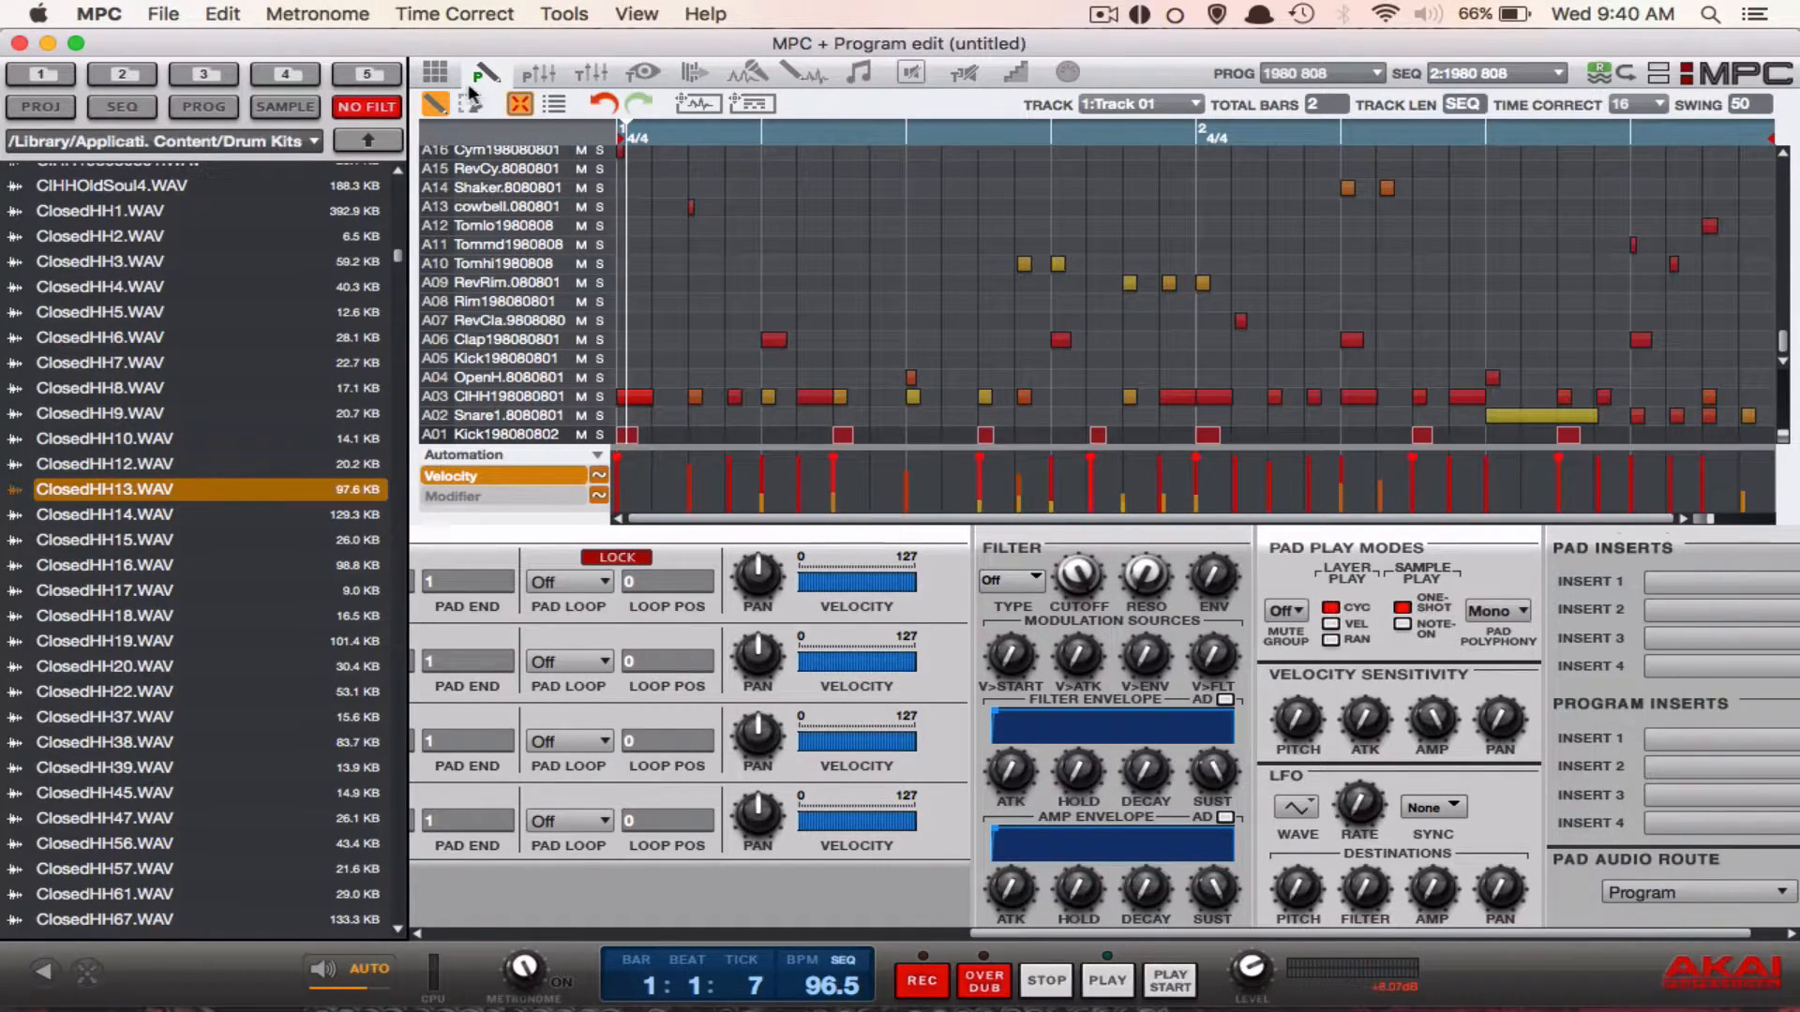
- Return to Main mode after layering ClosedHH13 and ClosedHH12 onto pad A03
left_click(433, 74)
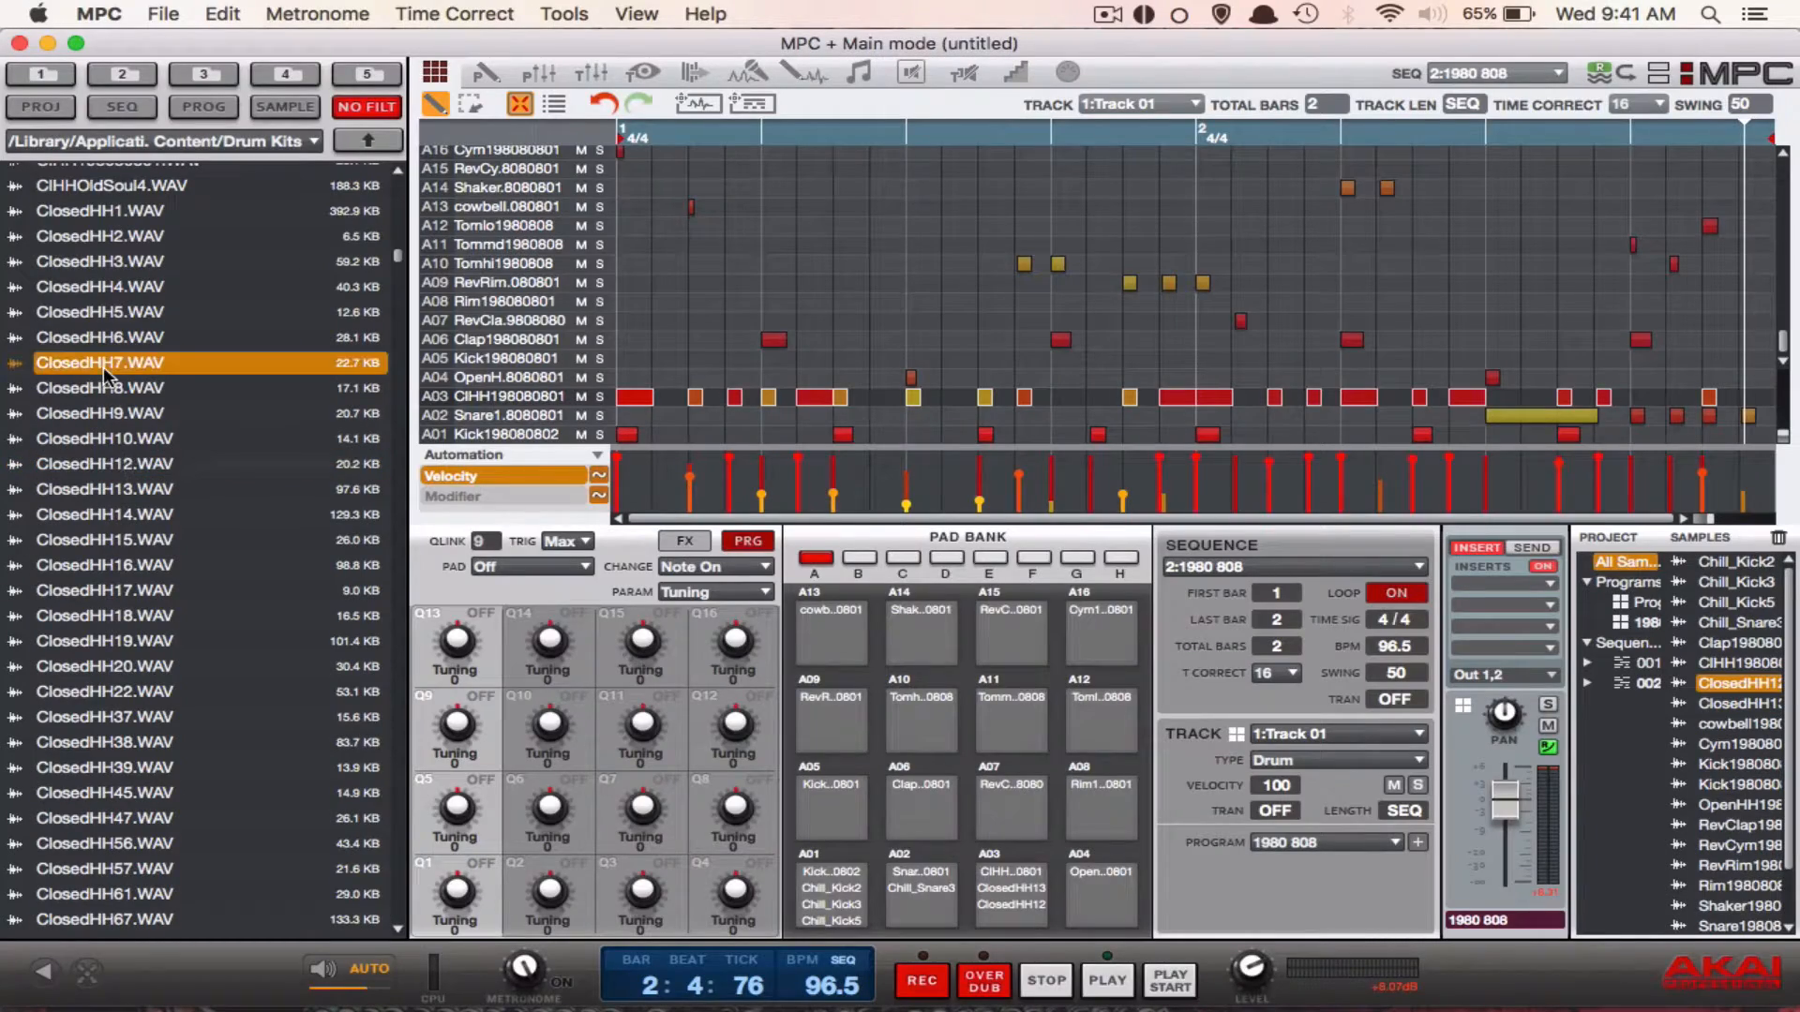
- Drag ClosedHH7.WAV from the browser onto pad A03 as another layer
left_click_drag(103, 363, 1010, 926)
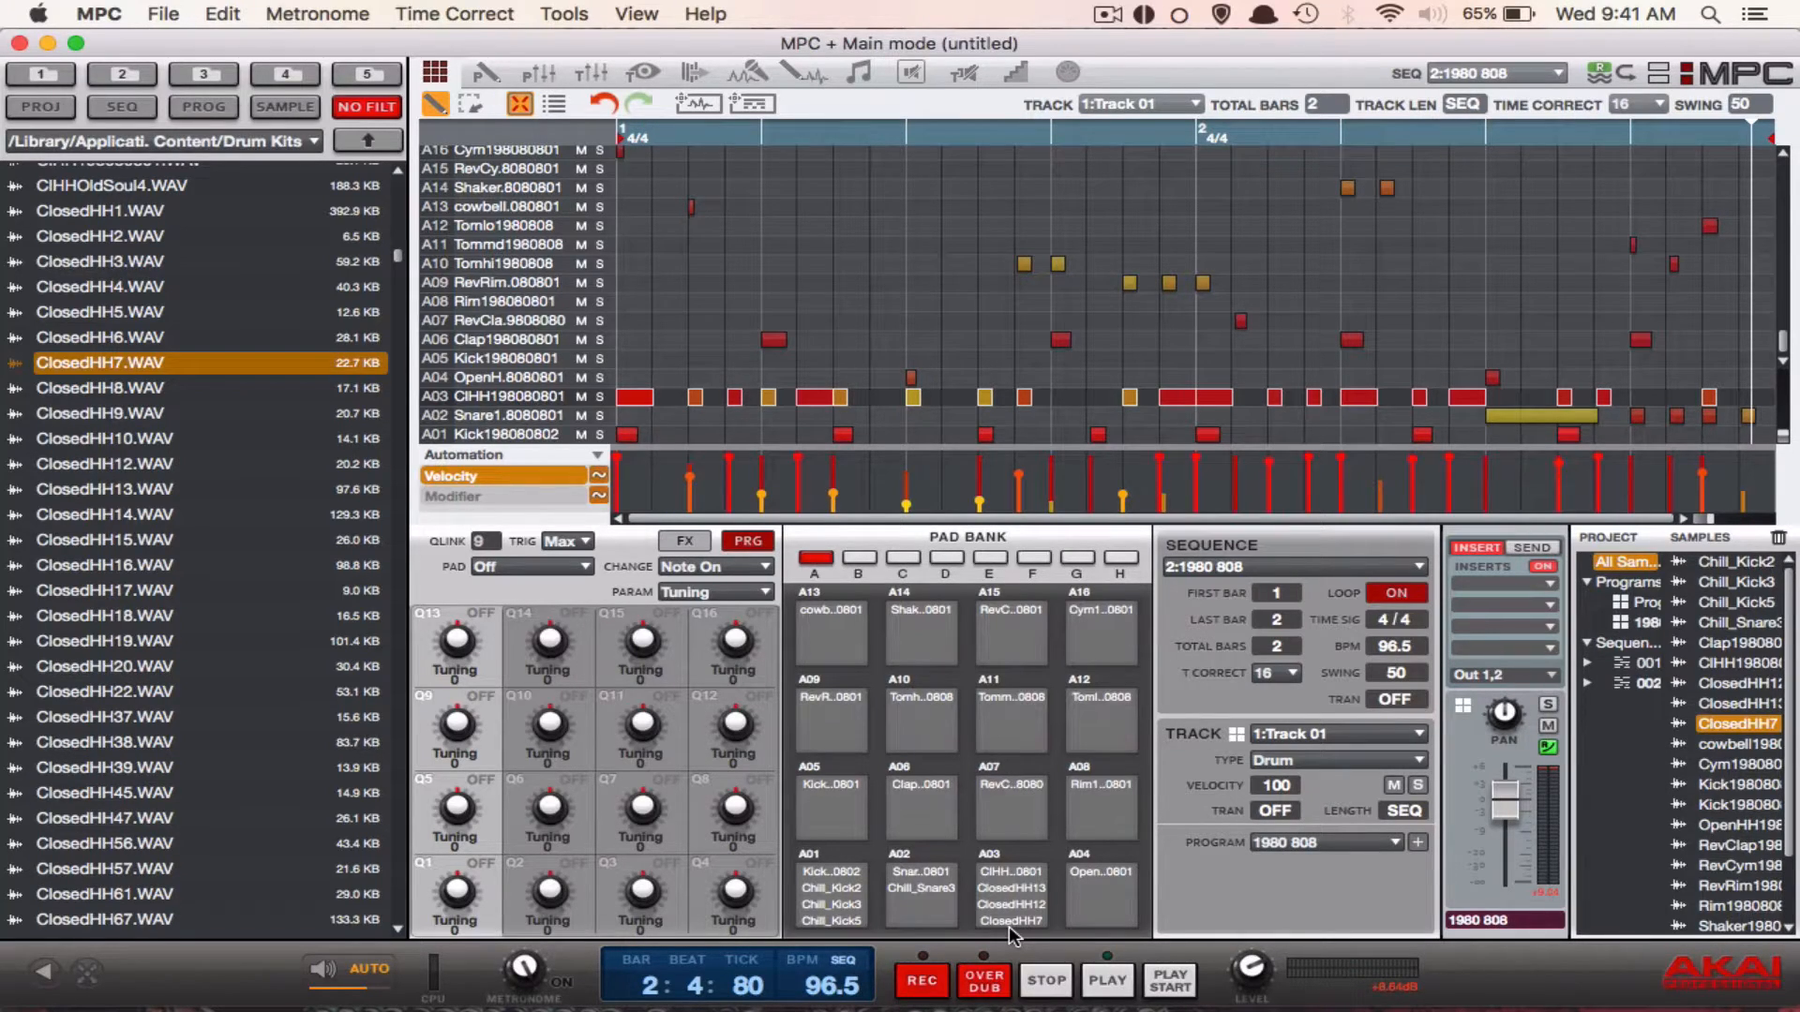
mouse_move(11, 534)
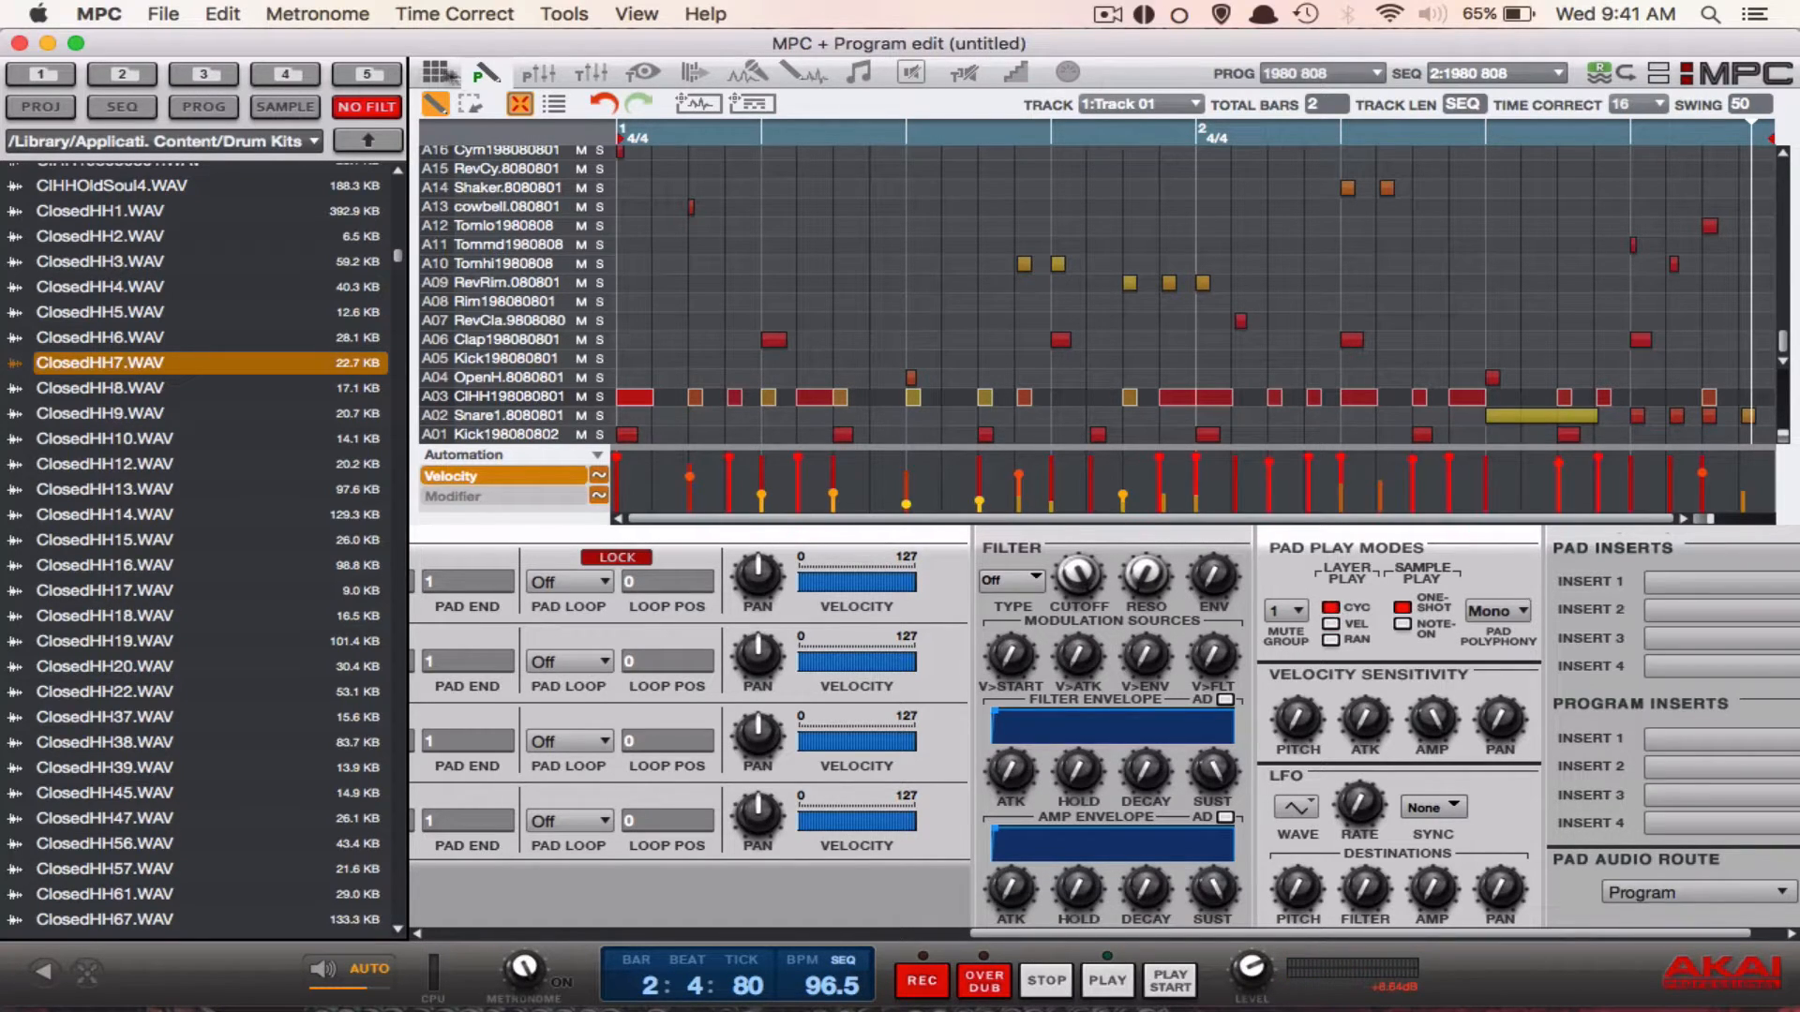
- Go back to Main mode and play pad A03 to hear its cycling hi-hat layers
left_click(433, 73)
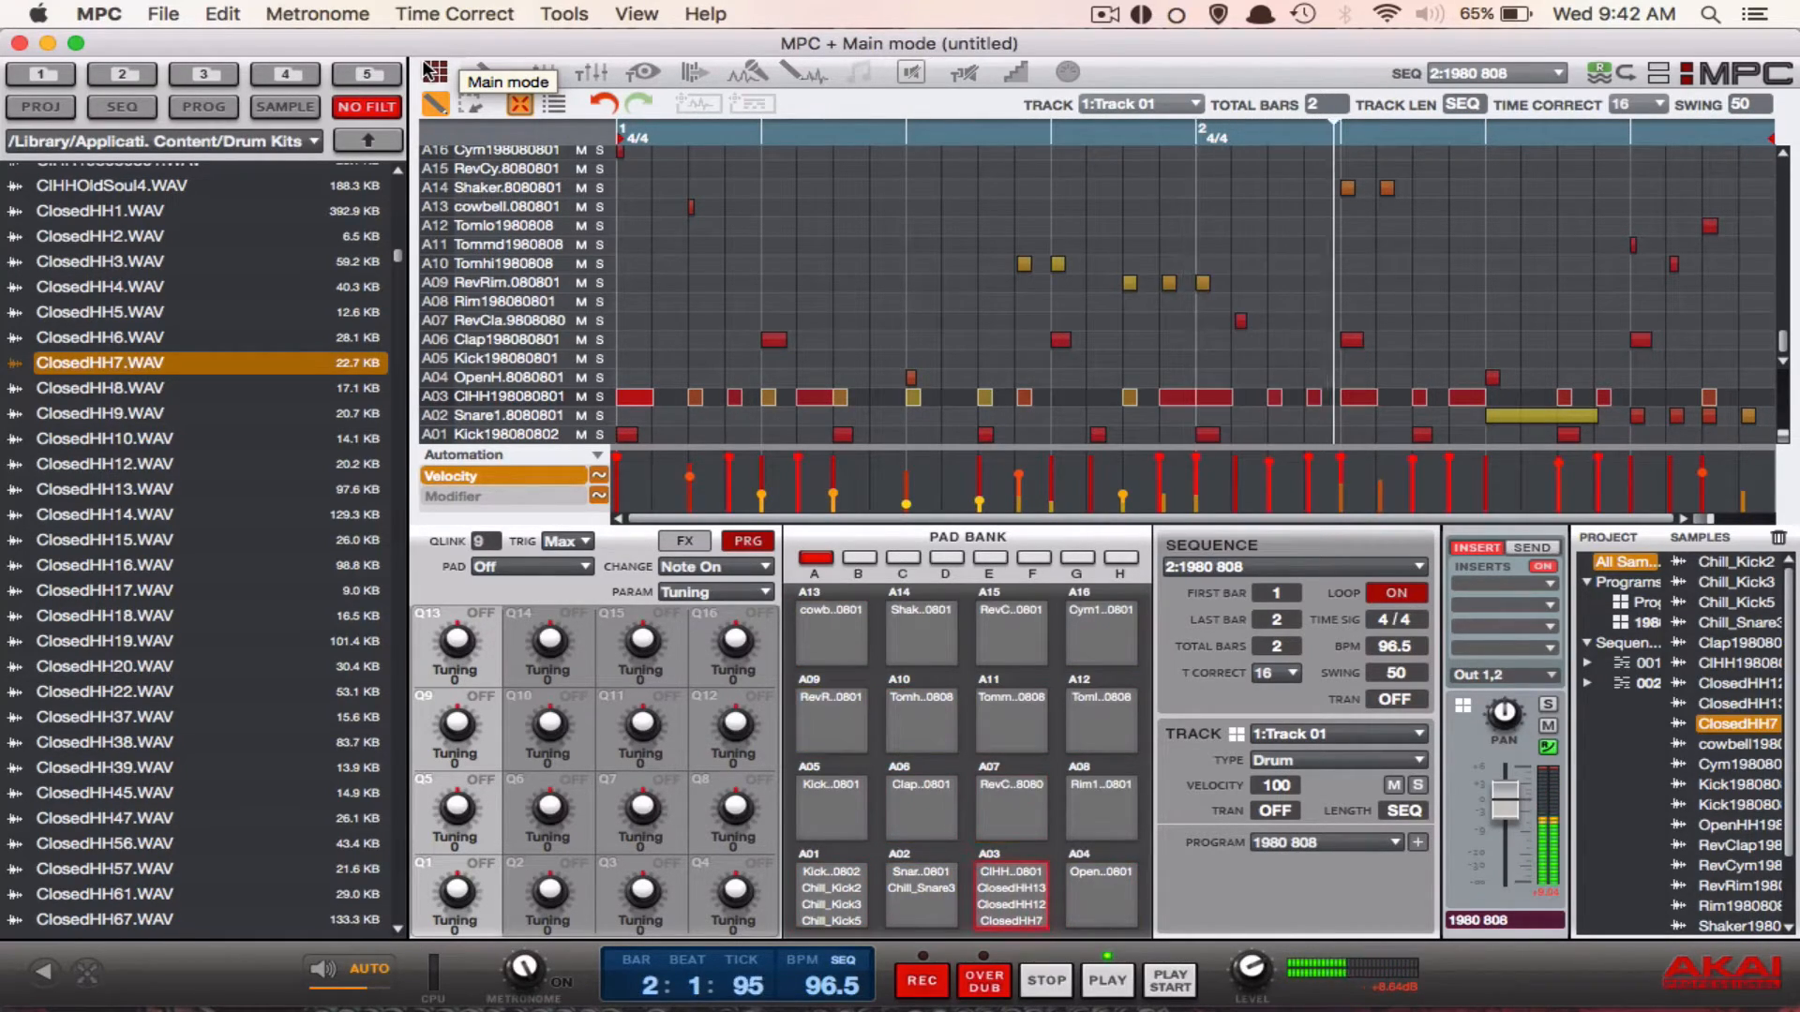
left_click(1108, 981)
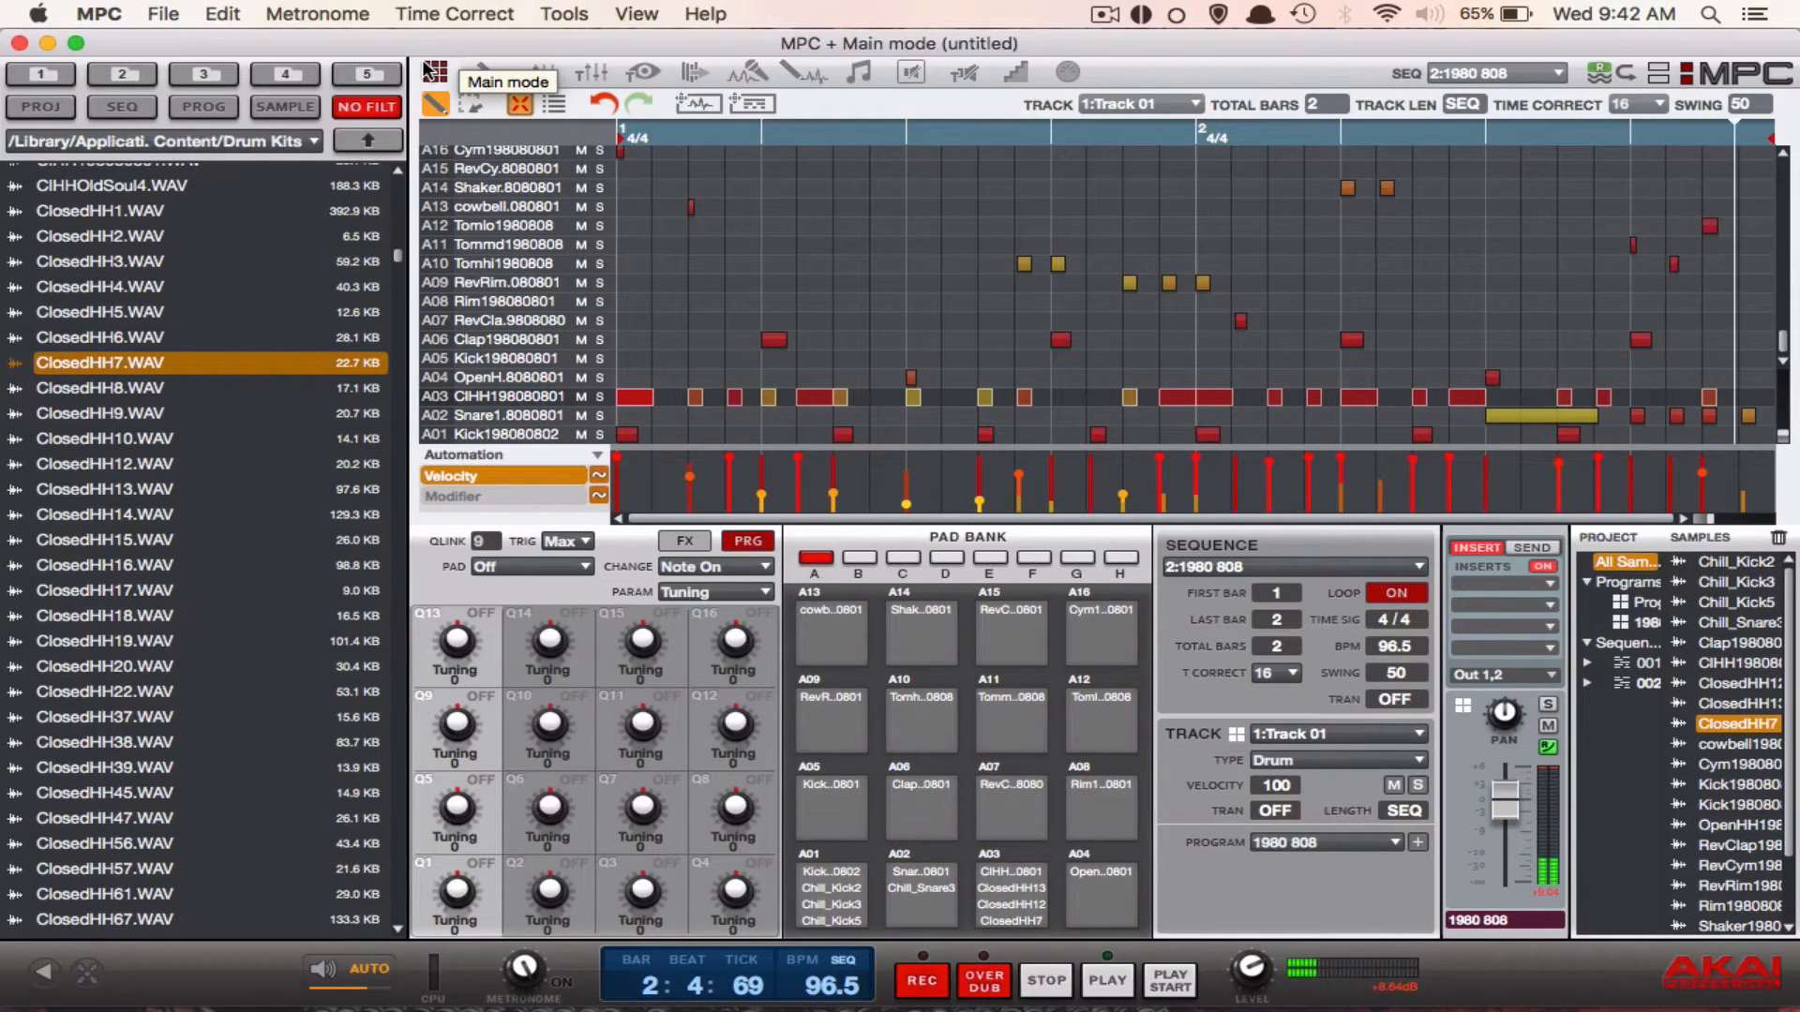